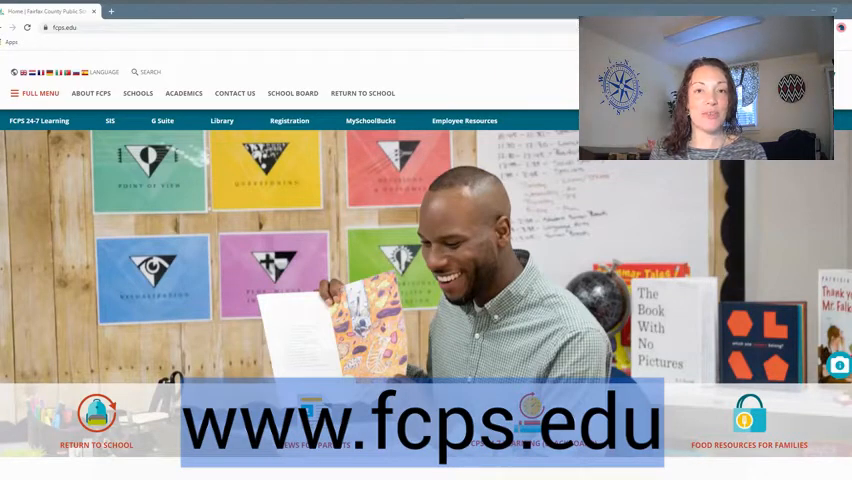
pyautogui.moveTo(481, 267)
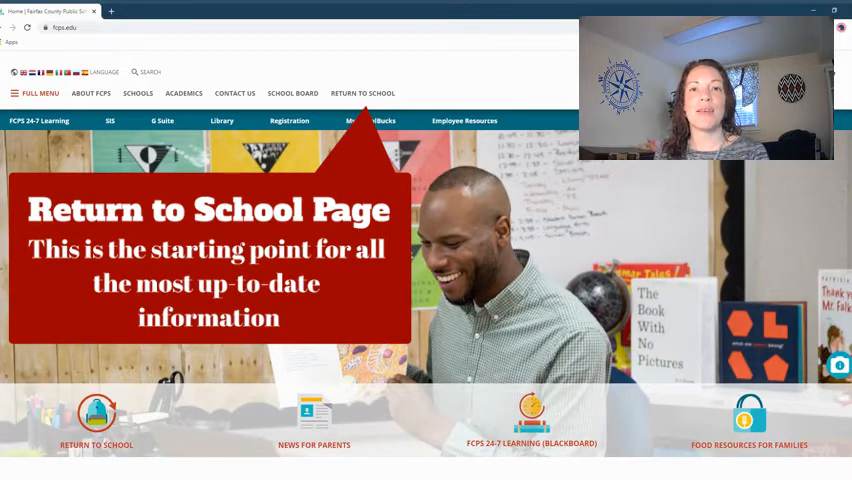
# - Go to the Return to School page and scroll down to its family resource cards
pyautogui.click(362, 93)
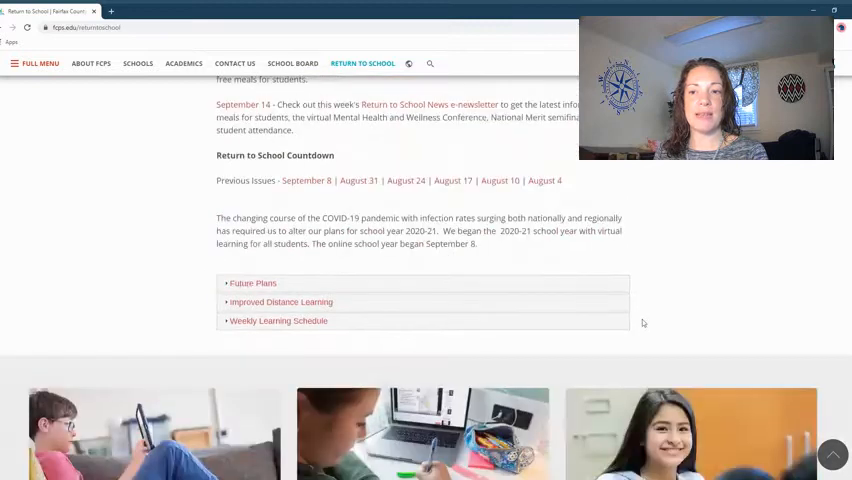
pyautogui.scroll(-3)
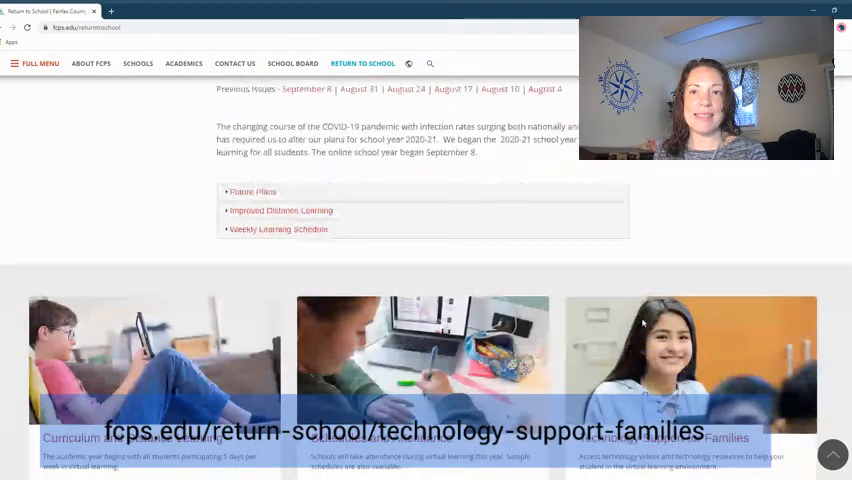
pyautogui.scroll(-3)
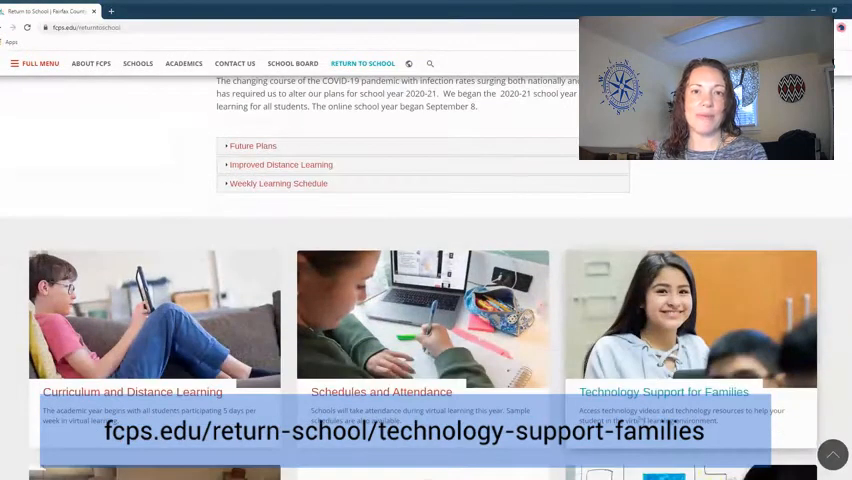
# - Open Technology Support for Families and scroll to 'Parents and Families - Do you need Tech Support?'
pyautogui.click(663, 391)
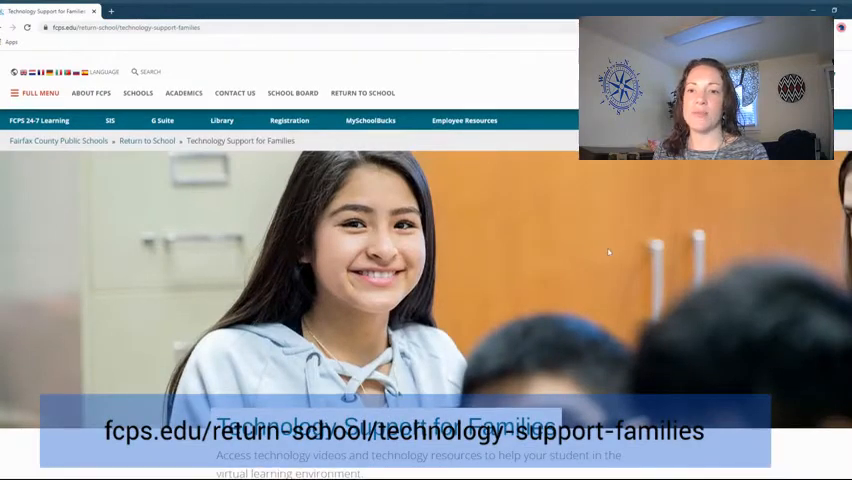
pyautogui.scroll(-3)
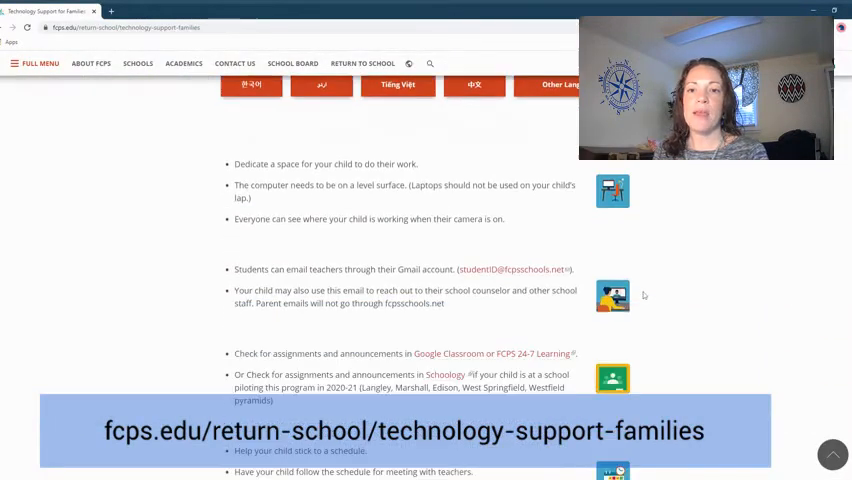
pyautogui.scroll(-3)
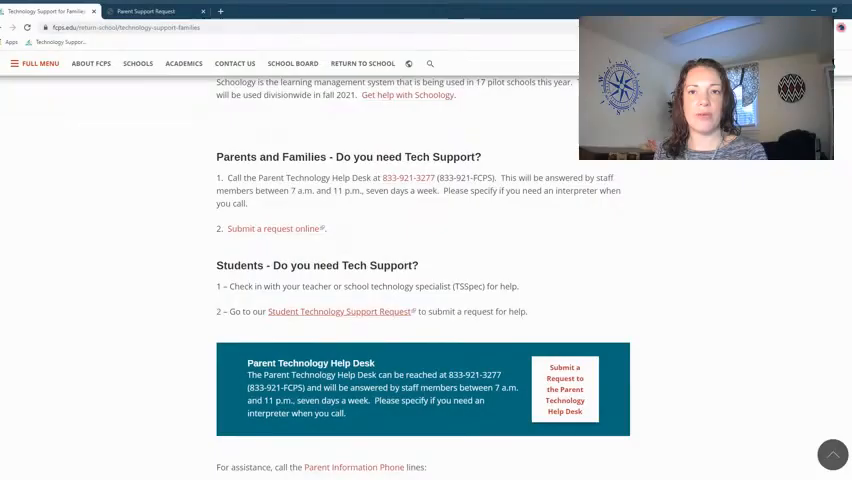
# - Scroll to the 'Submit a request online' link for the Parent Support Request form
pyautogui.scroll(-3)
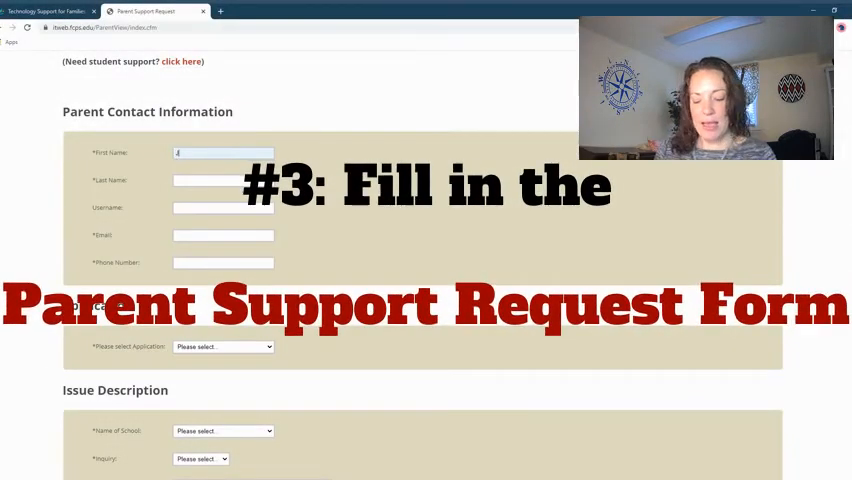
# - Enter parent contact details: name Jan Doe and phone number 555-5554
pyautogui.write('Jane')
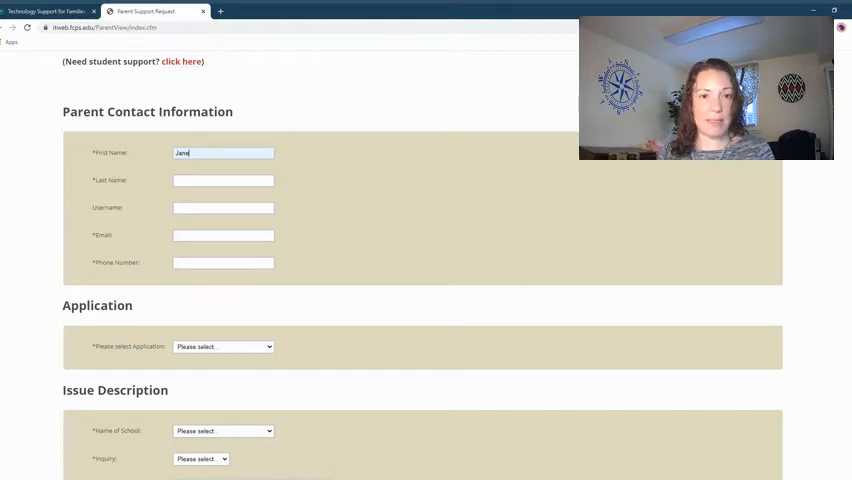
pyautogui.write('Doe')
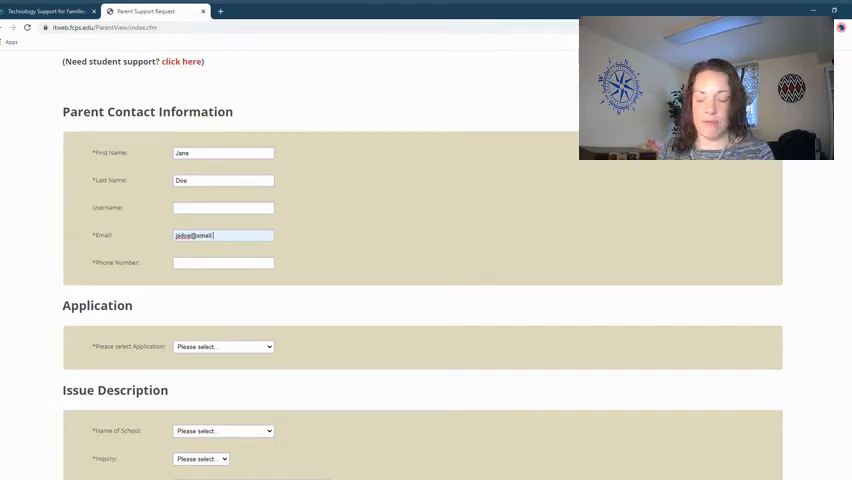
pyautogui.write('555-5554')
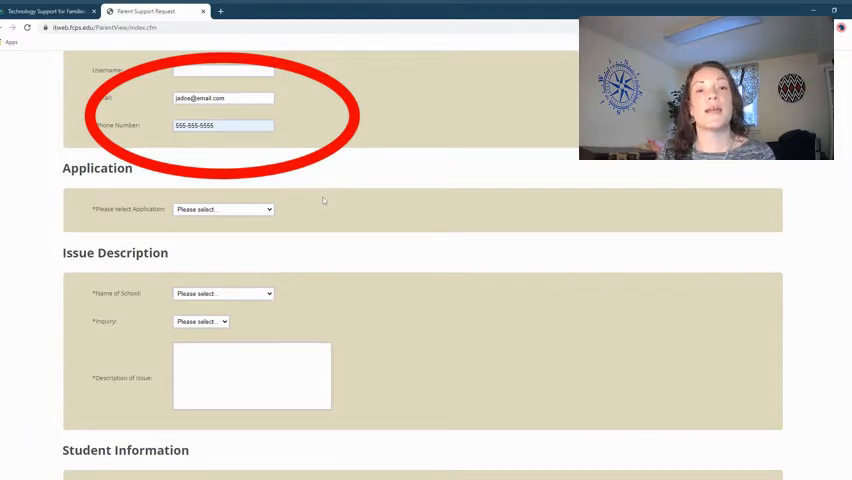
# - Select Blackboard Collaborate Ultra, Stenwood Elem and Other inquiry type from the dropdowns
pyautogui.scroll(-3)
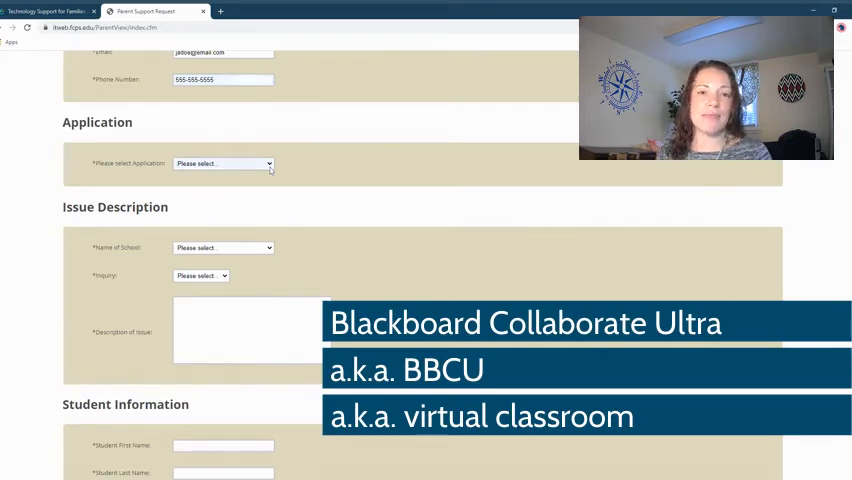
pyautogui.click(222, 163)
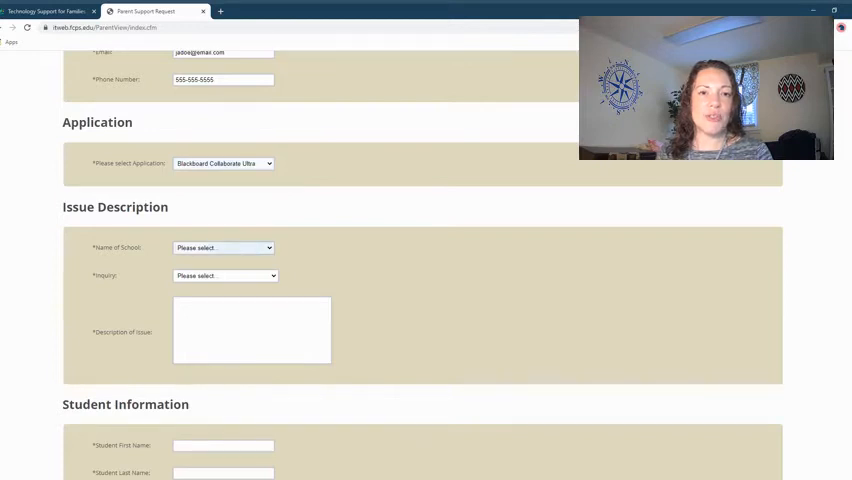
pyautogui.click(223, 247)
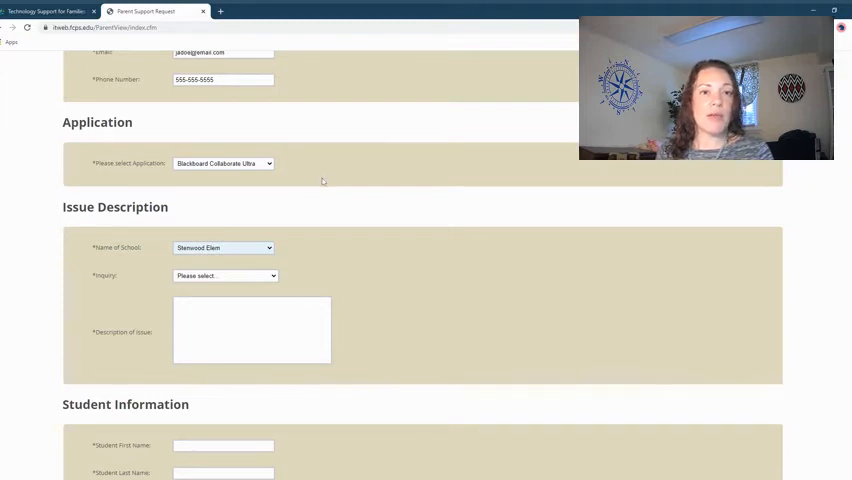
pyautogui.scroll(-3)
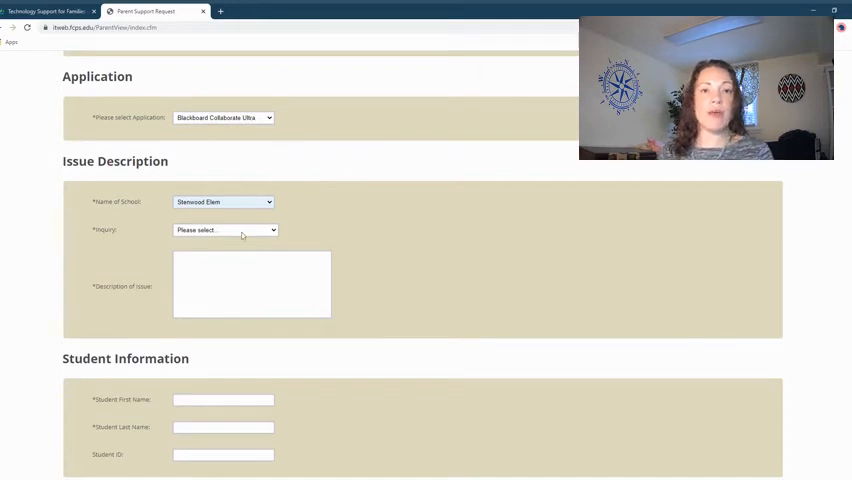
pyautogui.click(224, 230)
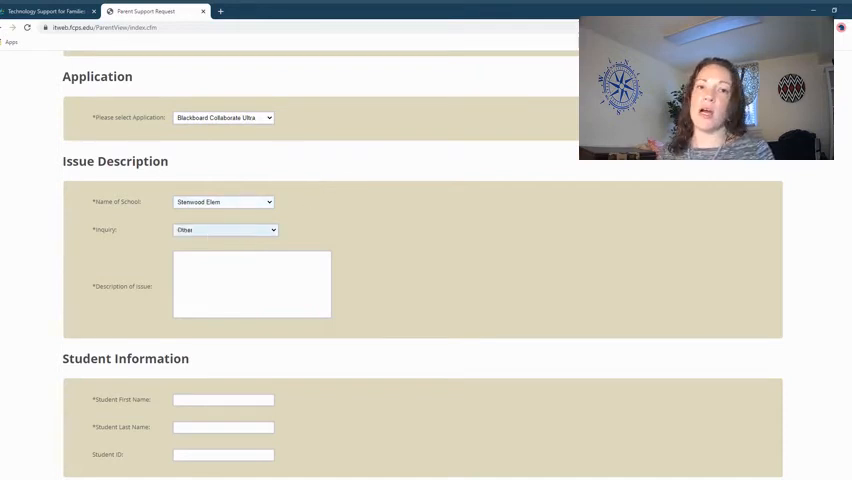
# - Type a test description starting 'This is a test.' in Description of Issue
pyautogui.click(251, 284)
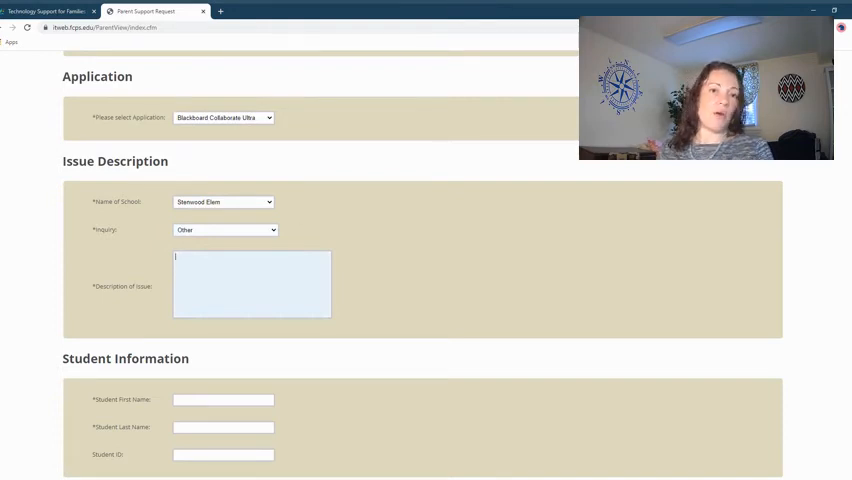
pyautogui.write('This is a test')
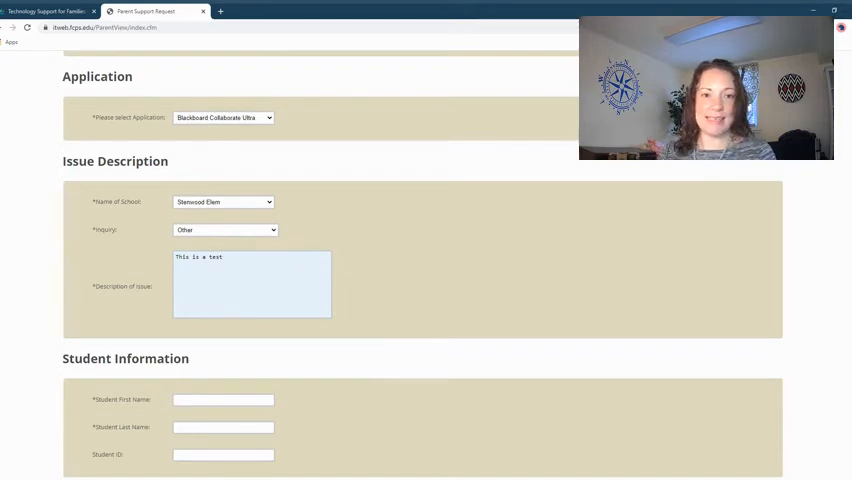
pyautogui.write('. thanks for yo')
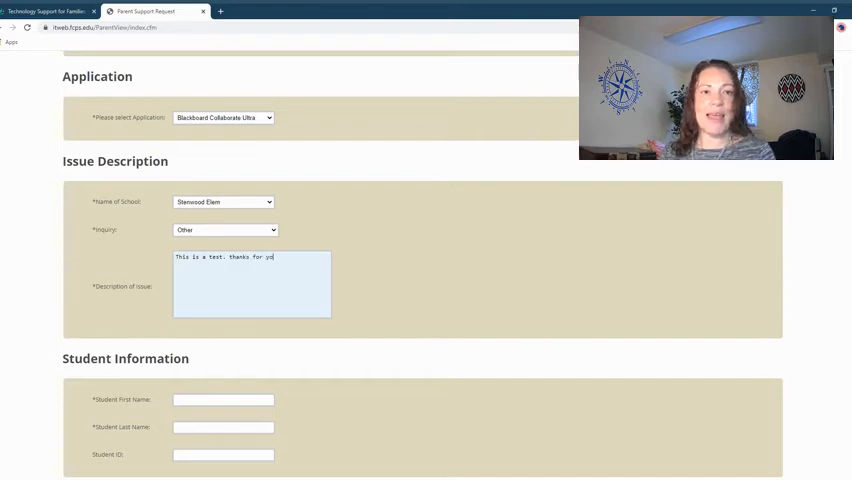
pyautogui.scroll(-3)
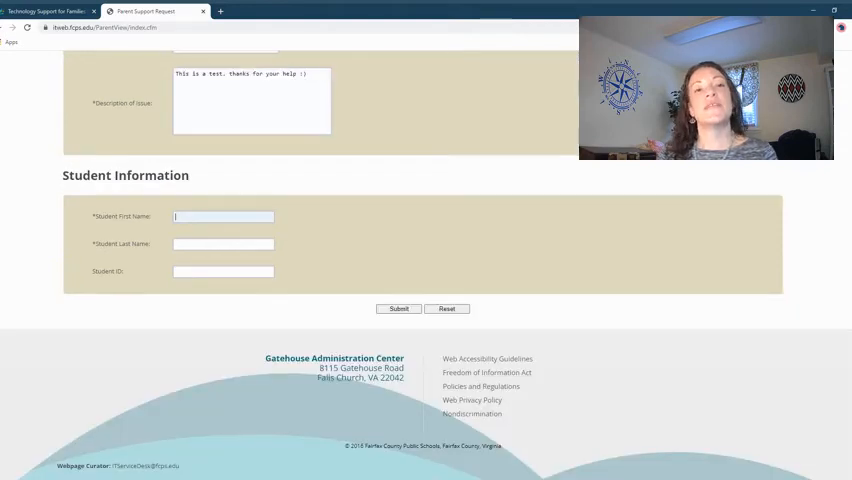
# - Enter student name Jimmy Doe and submit the support request
pyautogui.write('Jimmy')
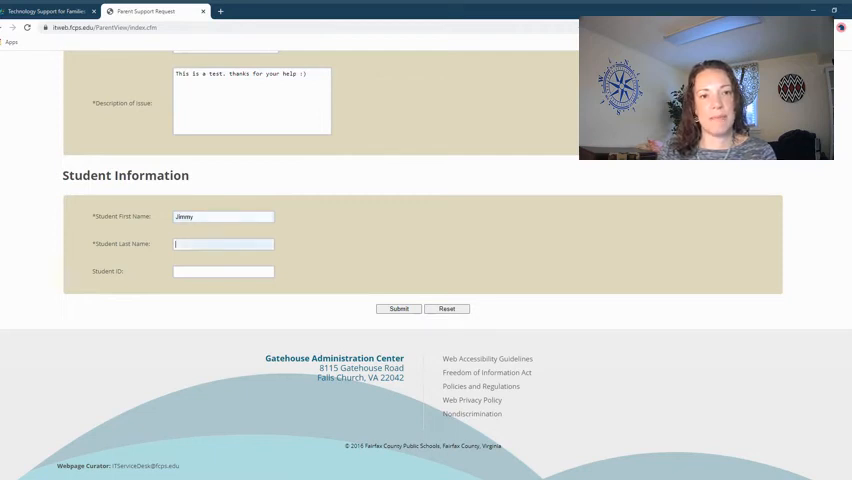
pyautogui.write('Do')
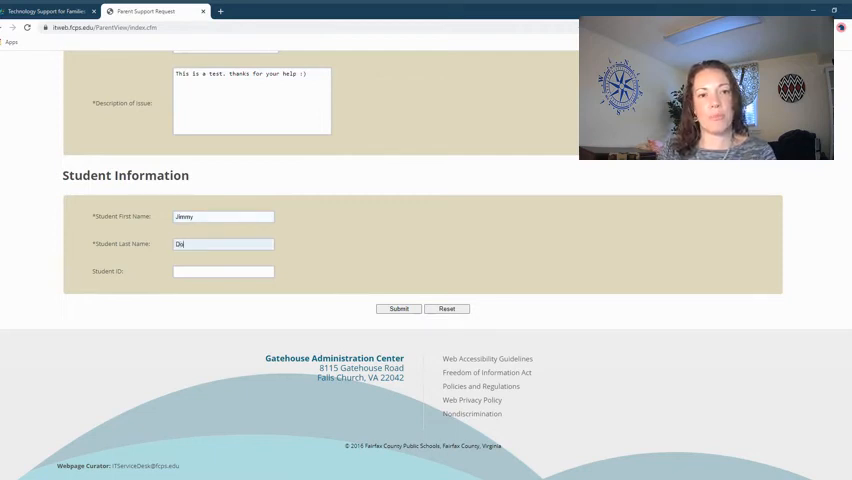
pyautogui.write('e')
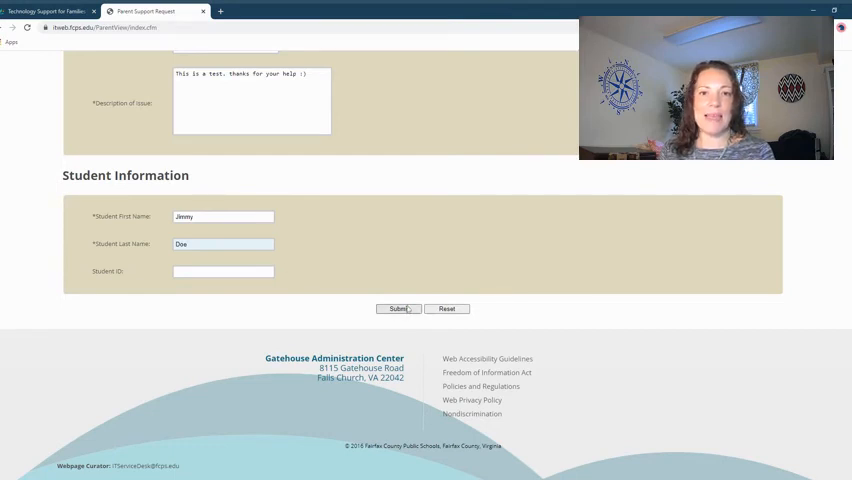
pyautogui.click(398, 308)
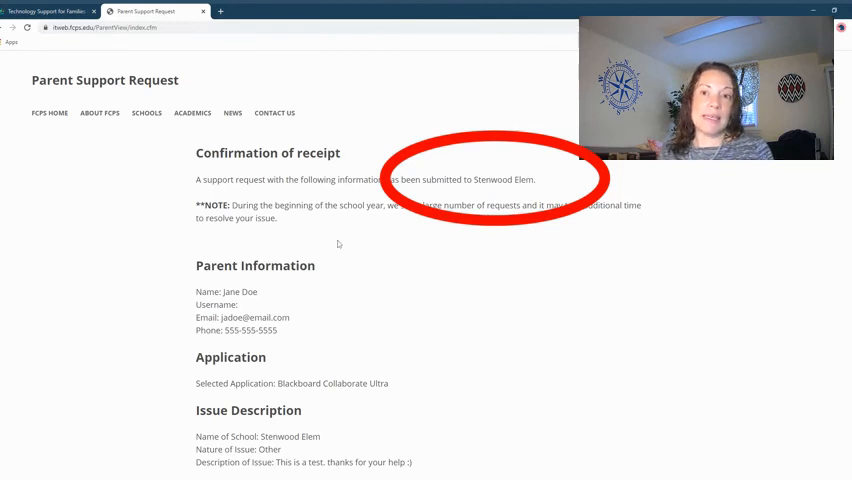
# - Scroll through the Confirmation of receipt page down to the student information section
pyautogui.scroll(-3)
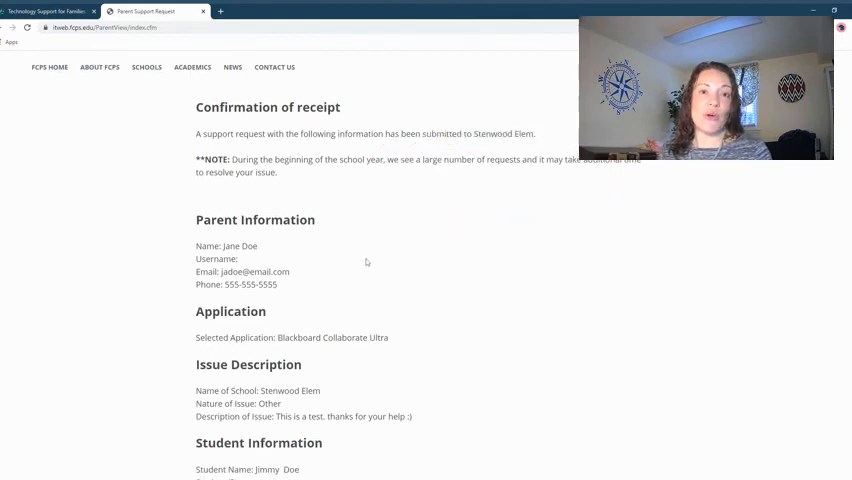
pyautogui.scroll(-3)
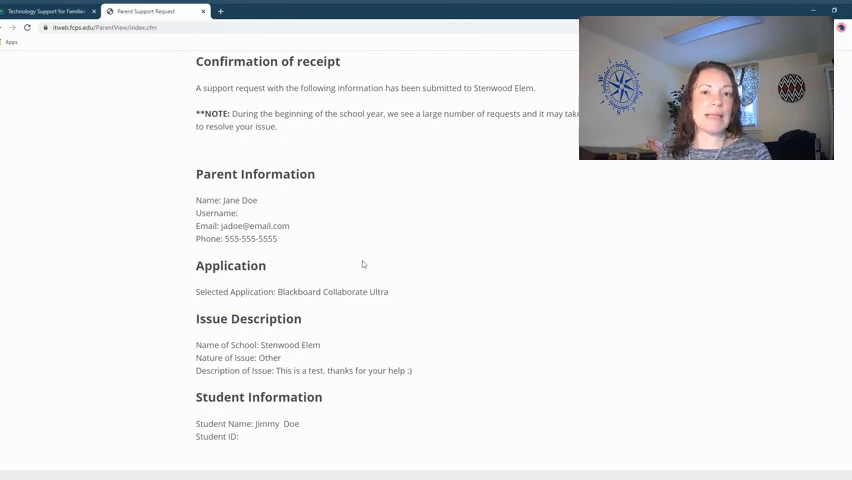